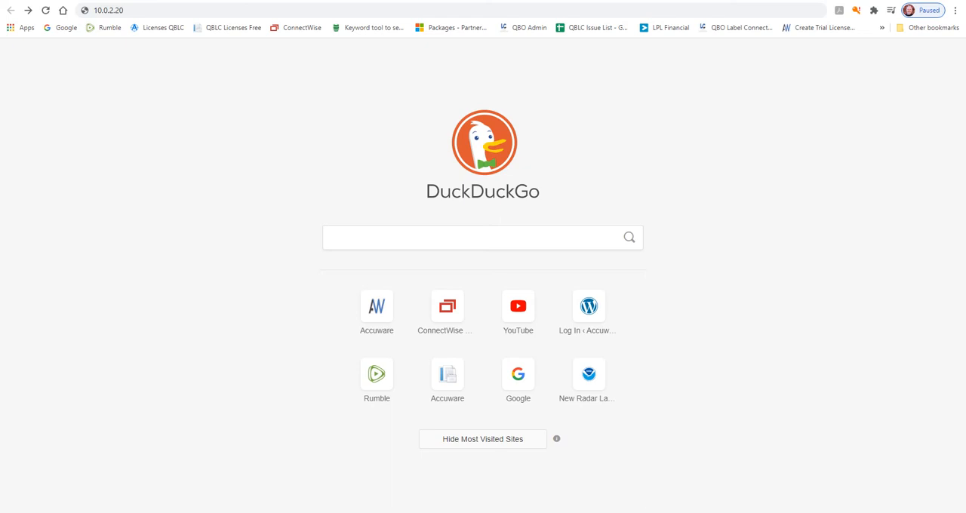
View the printer's configuration listing and return to the printer home page.
click(209, 362)
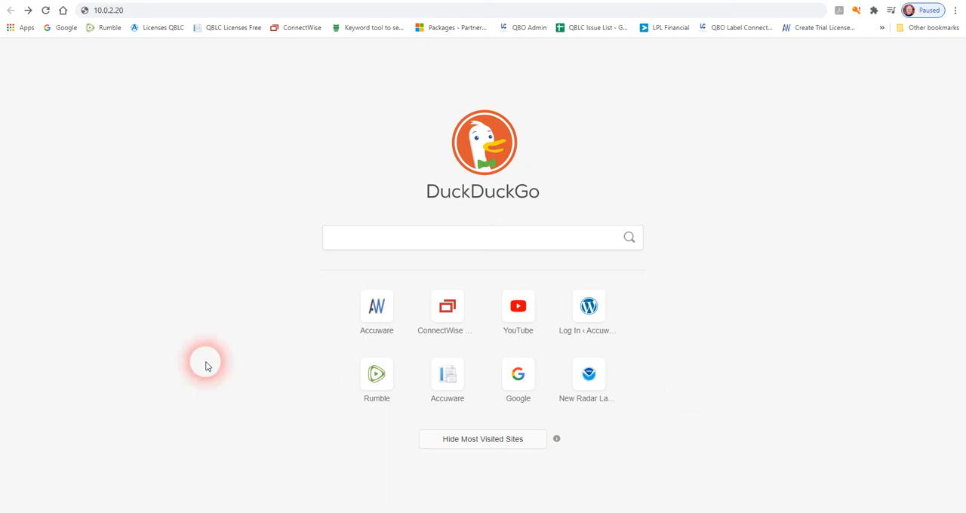
mouse_move(111, 227)
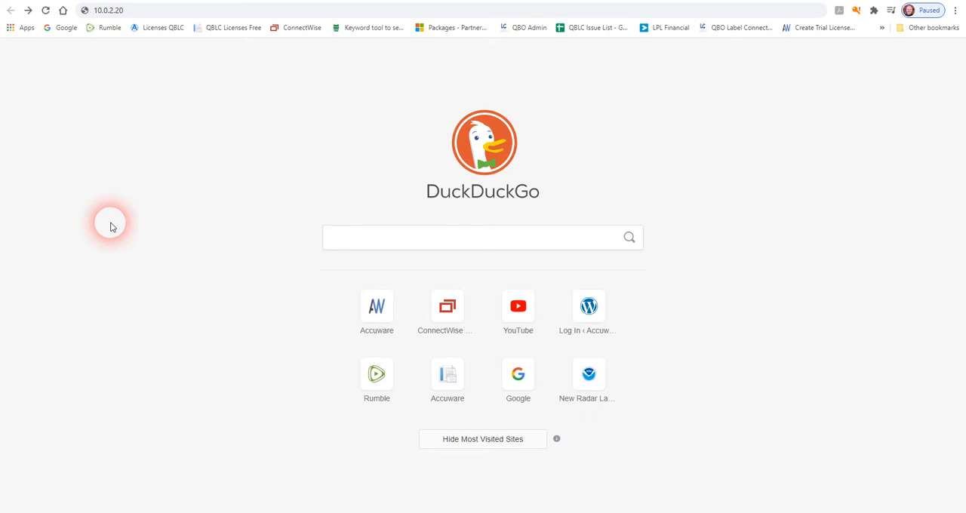
mouse_move(113, 134)
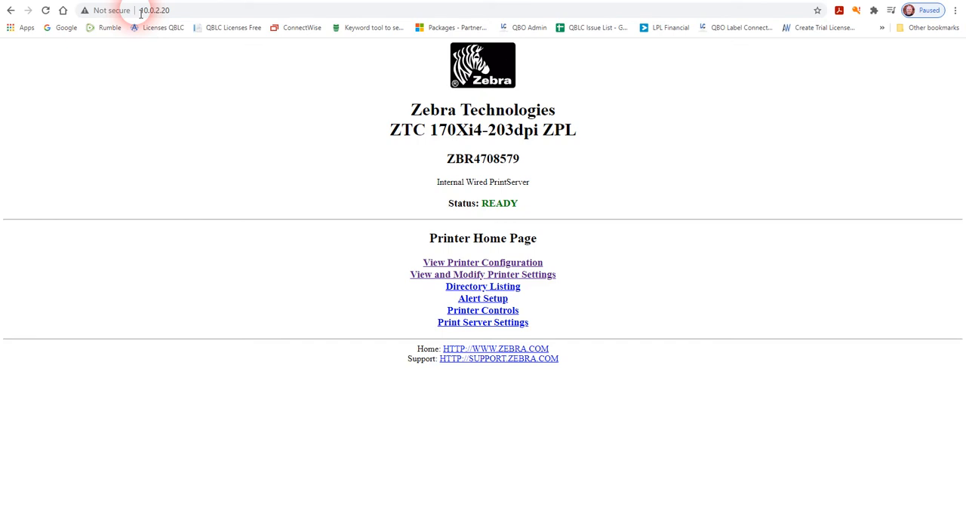
mouse_move(163, 187)
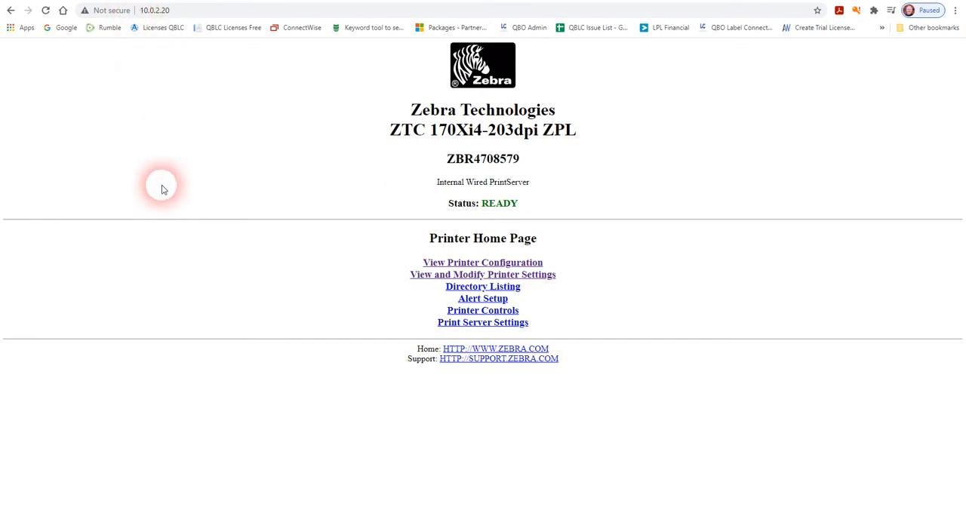
mouse_move(273, 323)
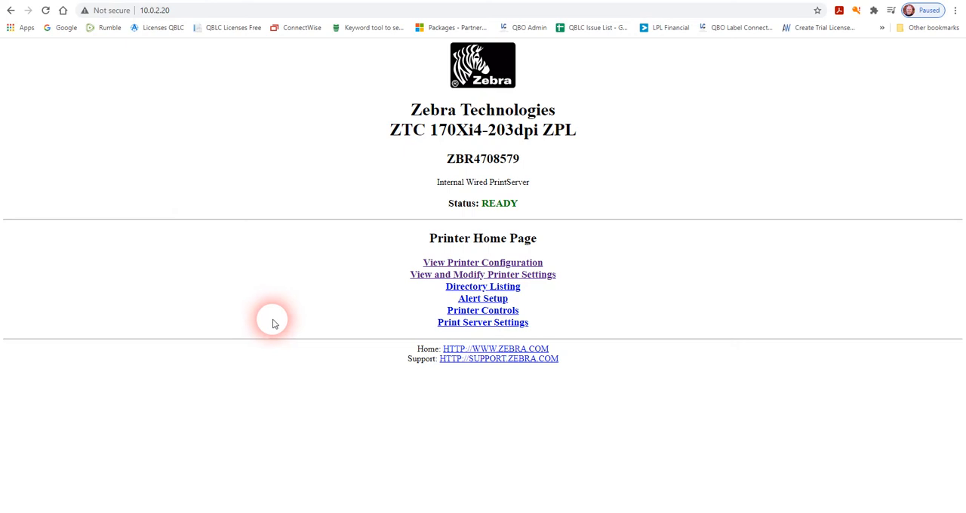
click(483, 263)
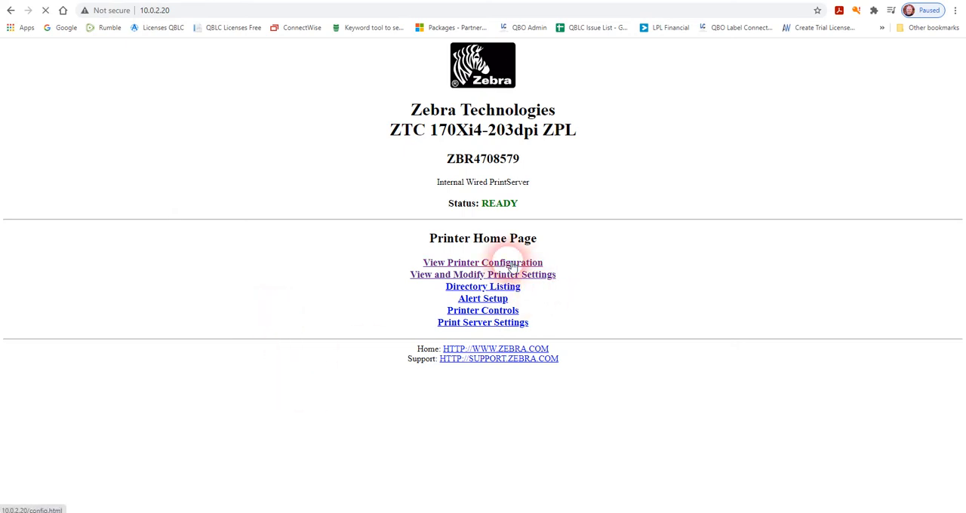
click(483, 262)
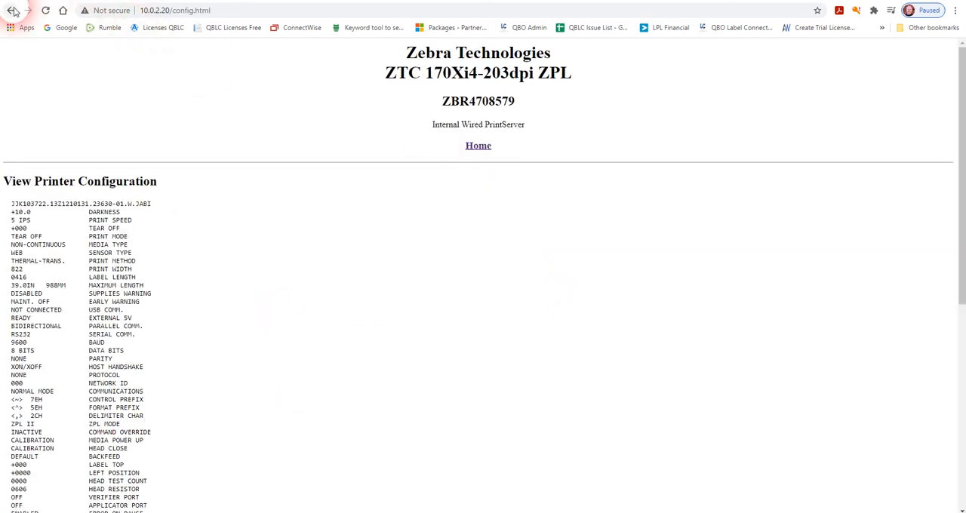
click(477, 145)
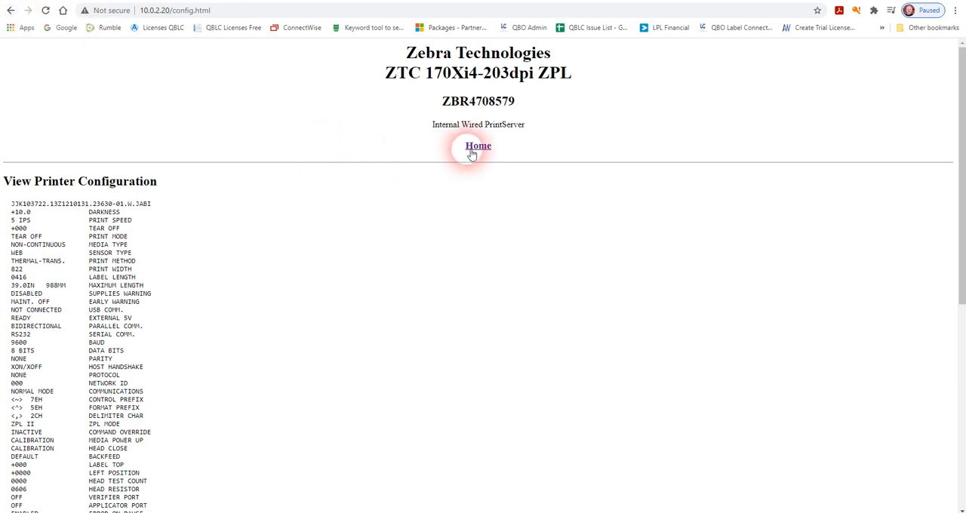
click(477, 145)
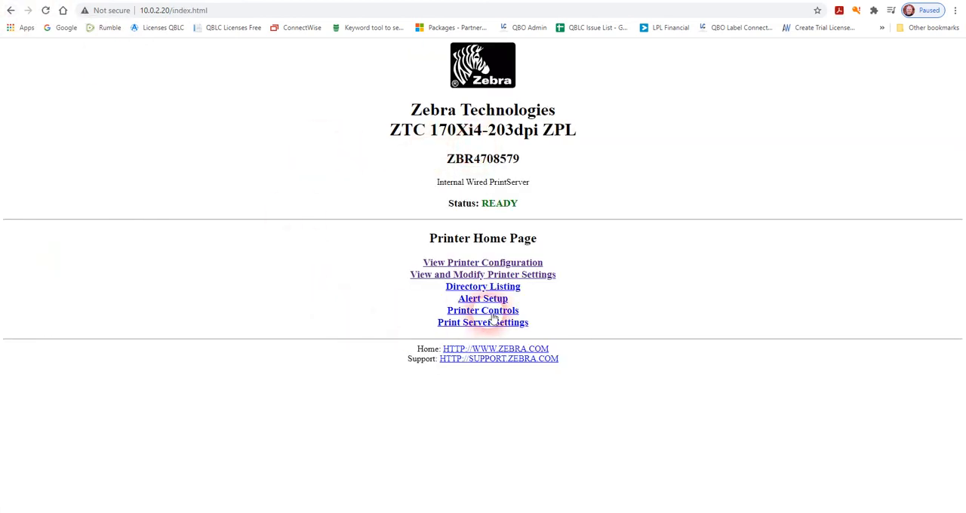
Browse the printer settings categories and the alert messaging page, then return home.
click(483, 275)
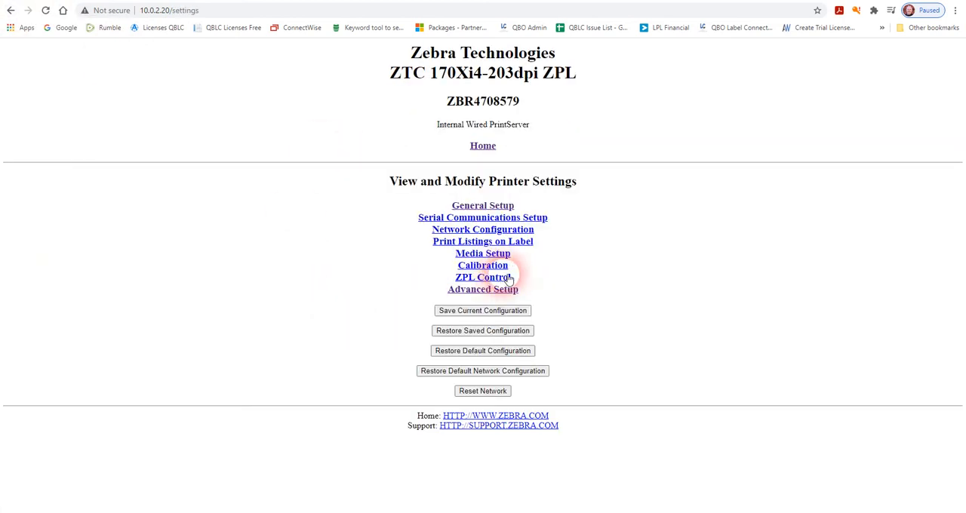
mouse_move(359, 308)
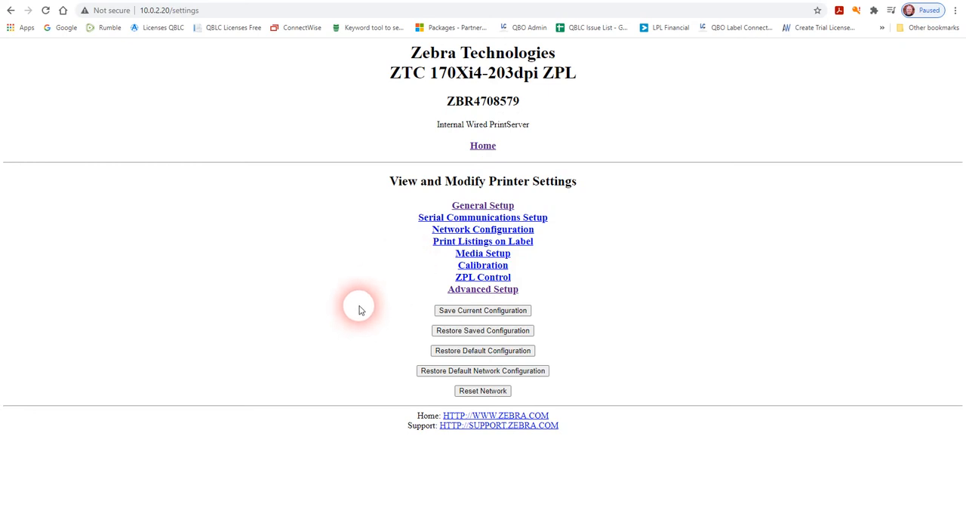
mouse_move(387, 294)
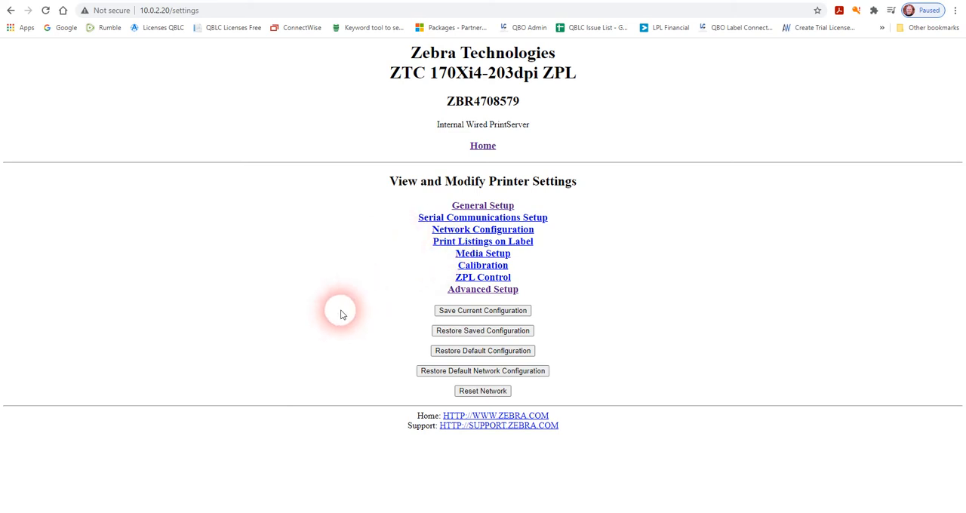
mouse_move(483, 205)
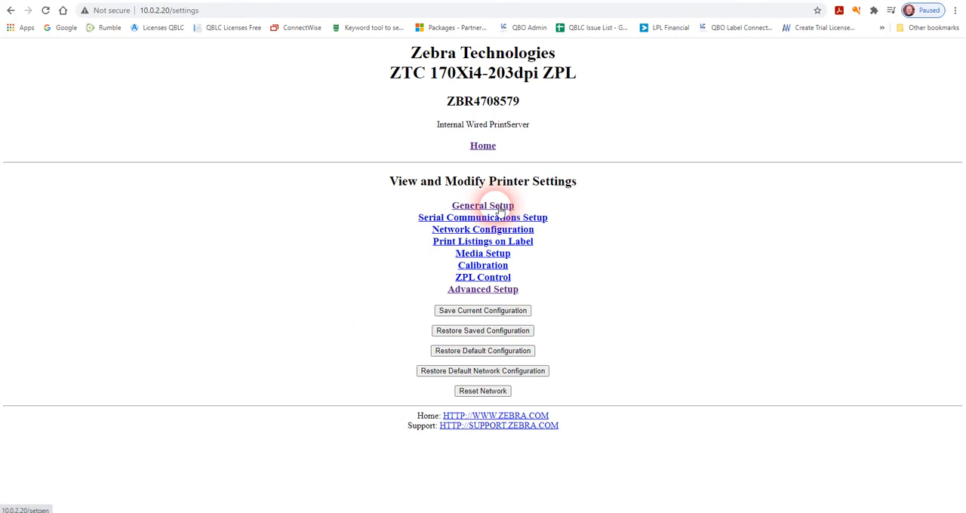
click(483, 145)
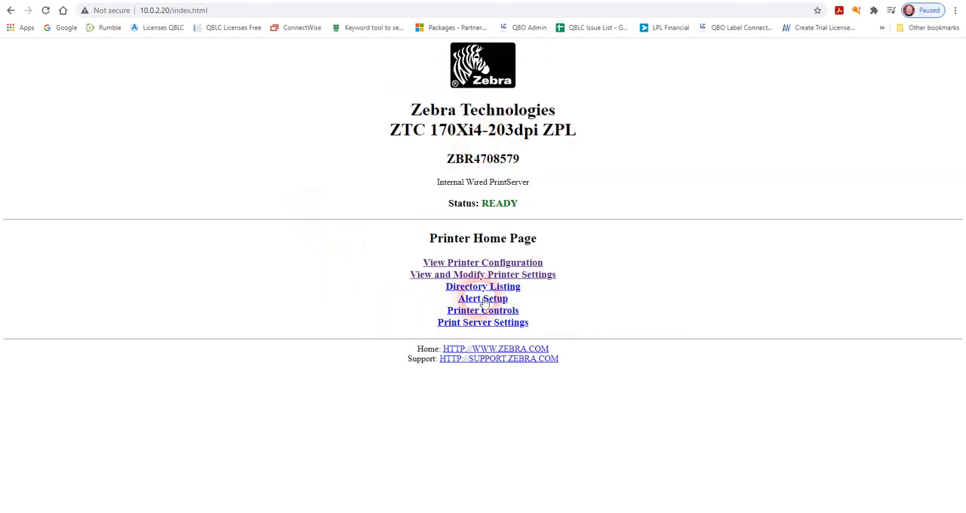
click(483, 299)
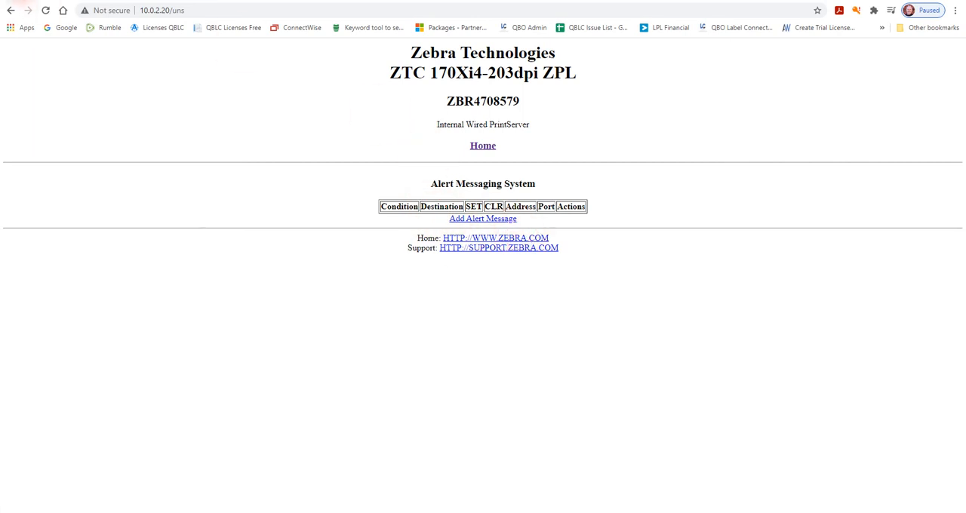
click(483, 144)
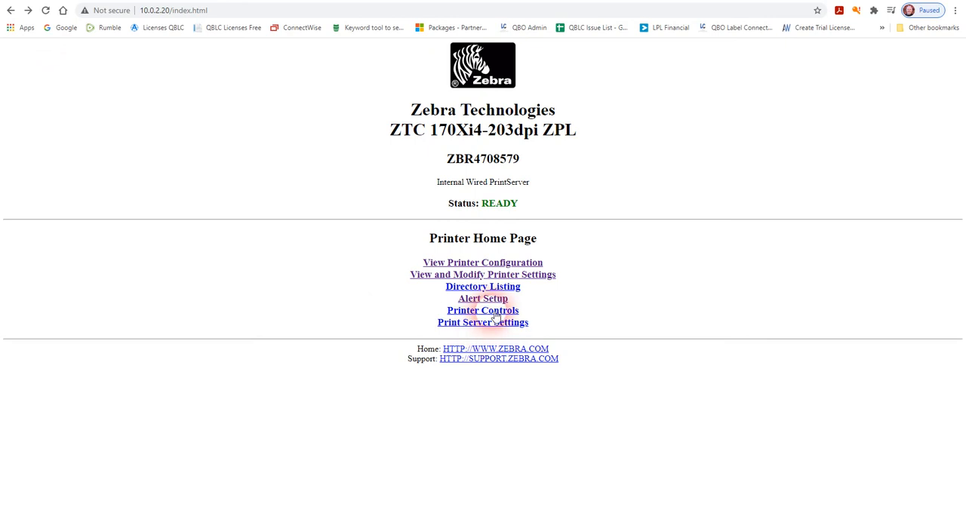
Submit a Feed command from Printer Controls and return to the printer home page.
click(483, 311)
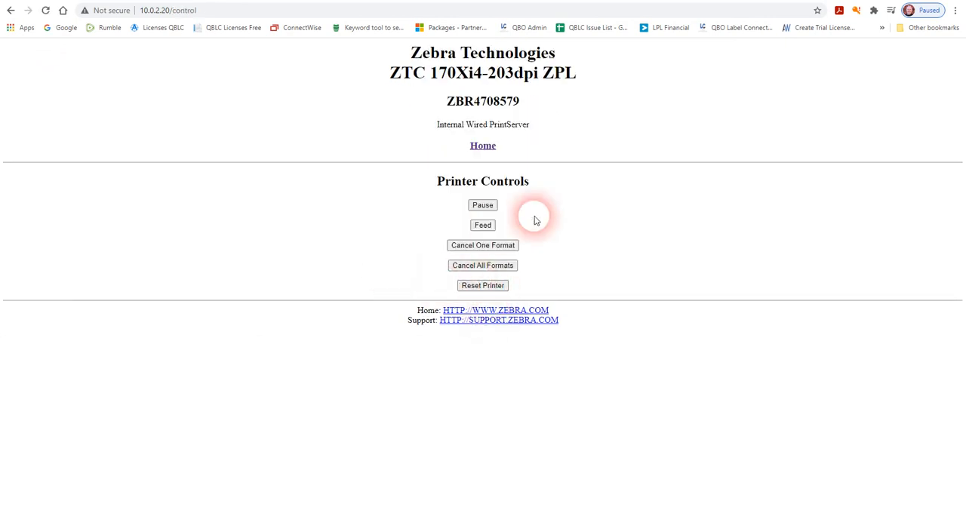
click(483, 225)
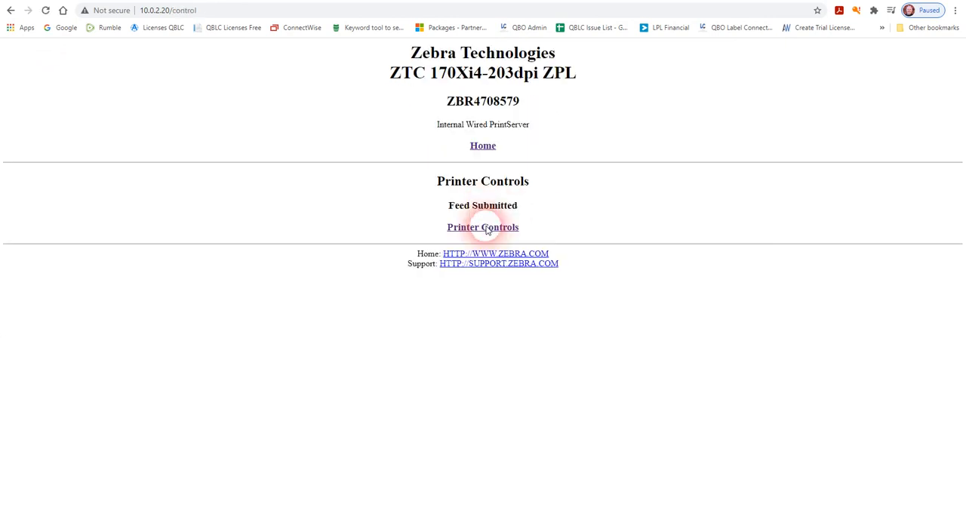
click(483, 226)
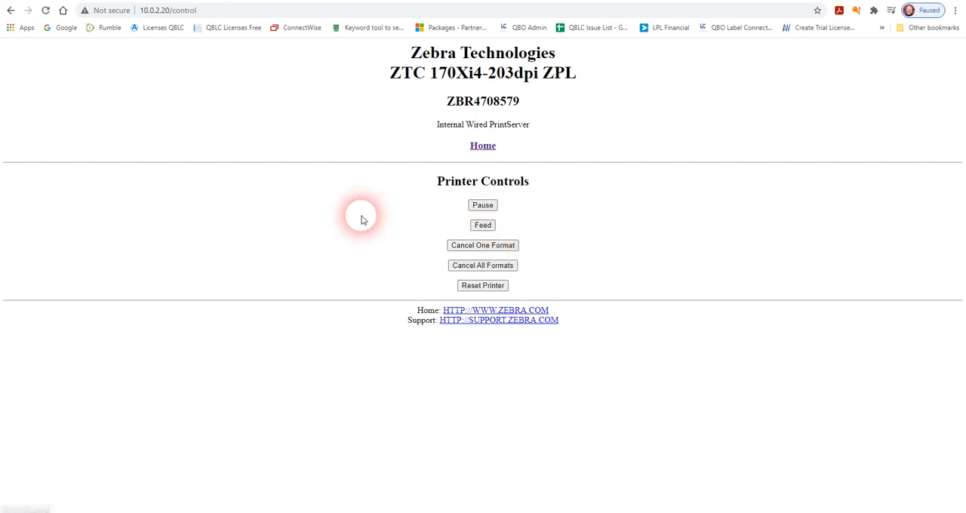
click(483, 145)
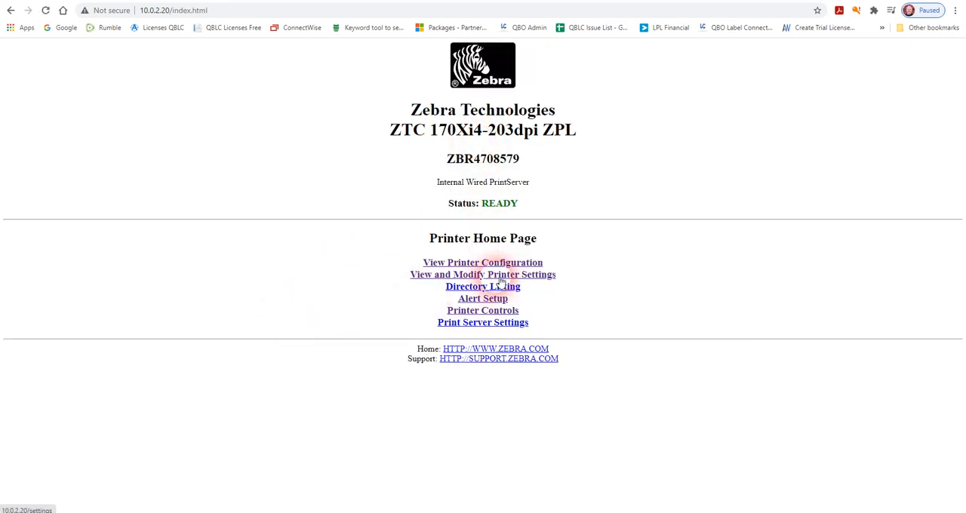
Show the General Setup page with printer name, darkness, print mode and speed settings.
click(482, 274)
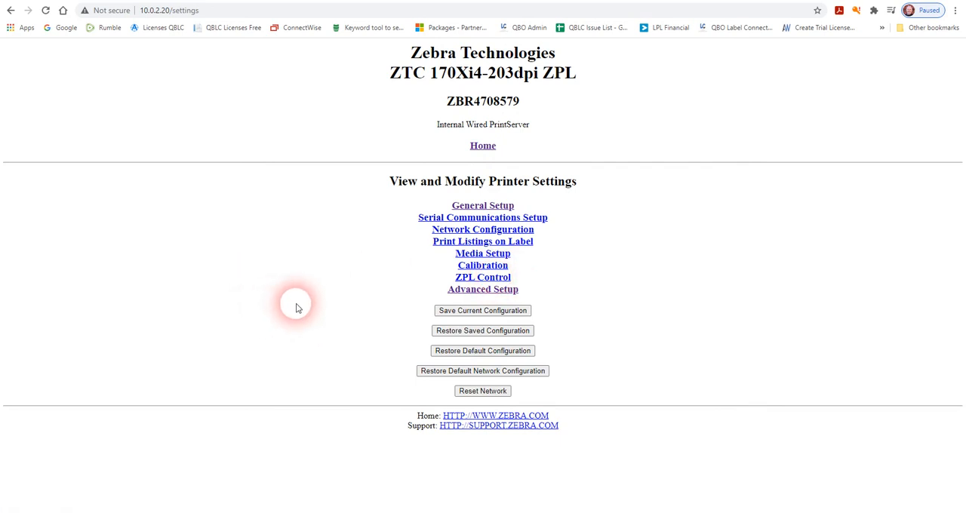
mouse_move(362, 282)
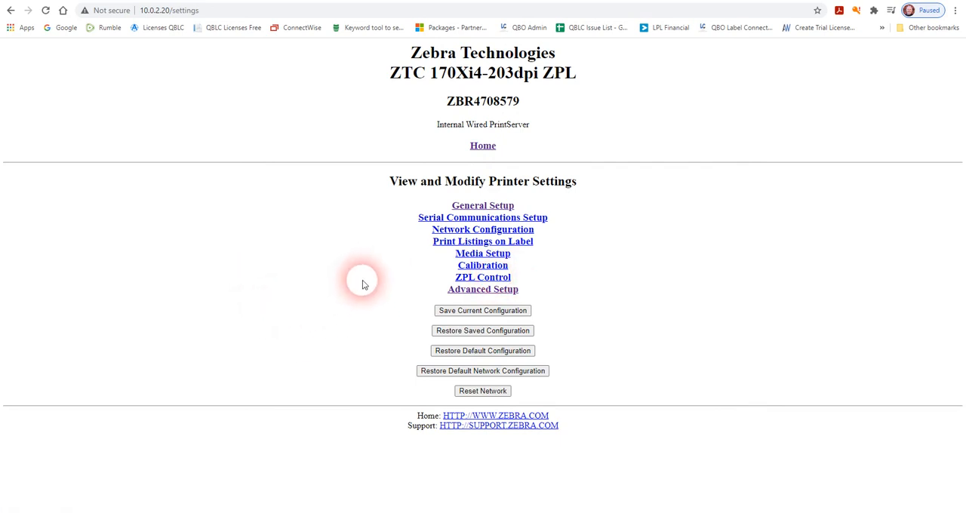
click(483, 205)
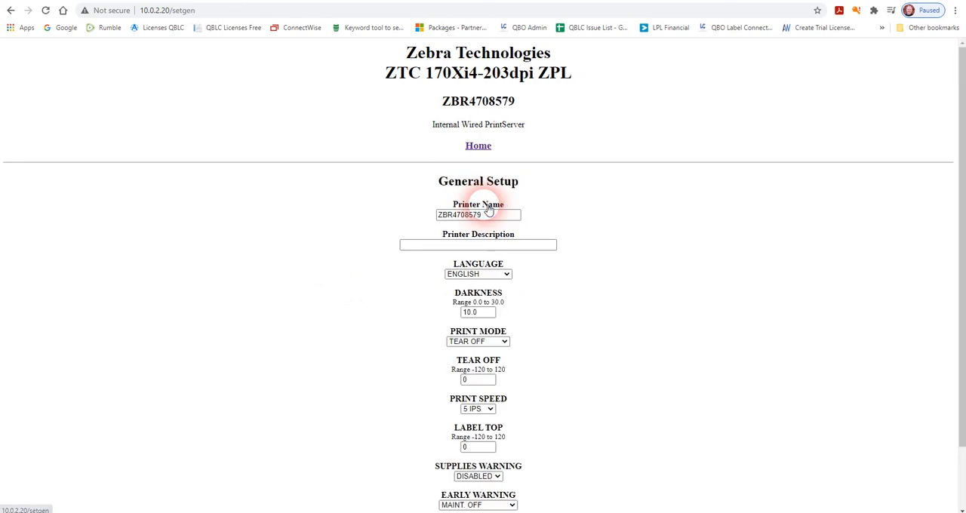
scroll(down, 3)
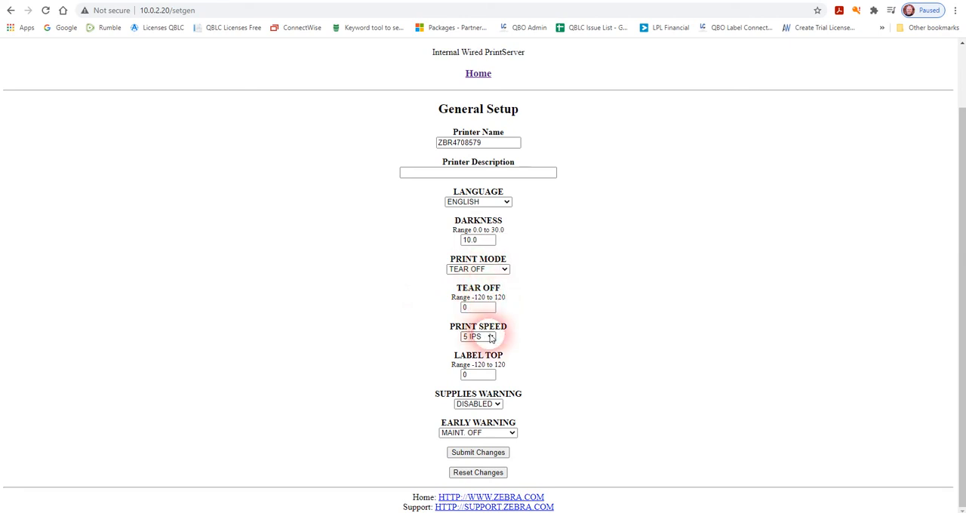
scroll(up, 3)
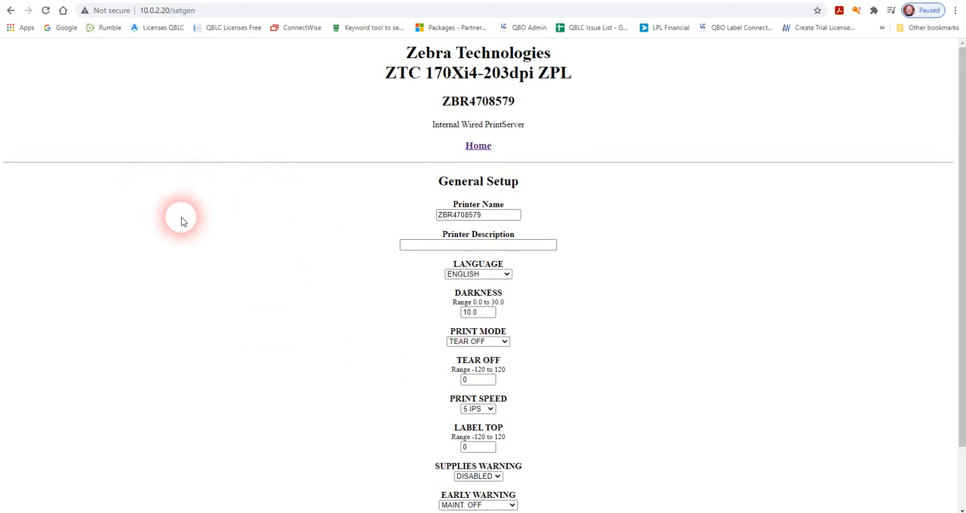
mouse_move(263, 126)
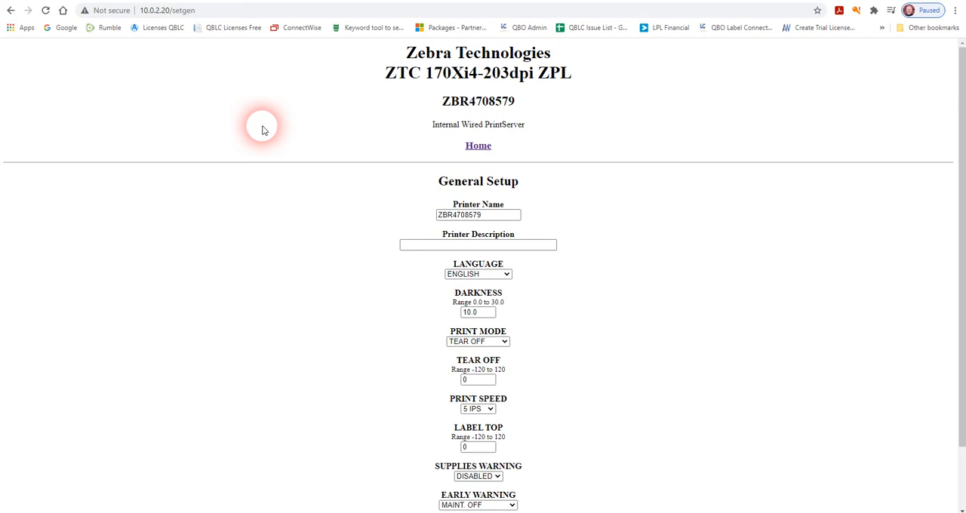
mouse_move(275, 118)
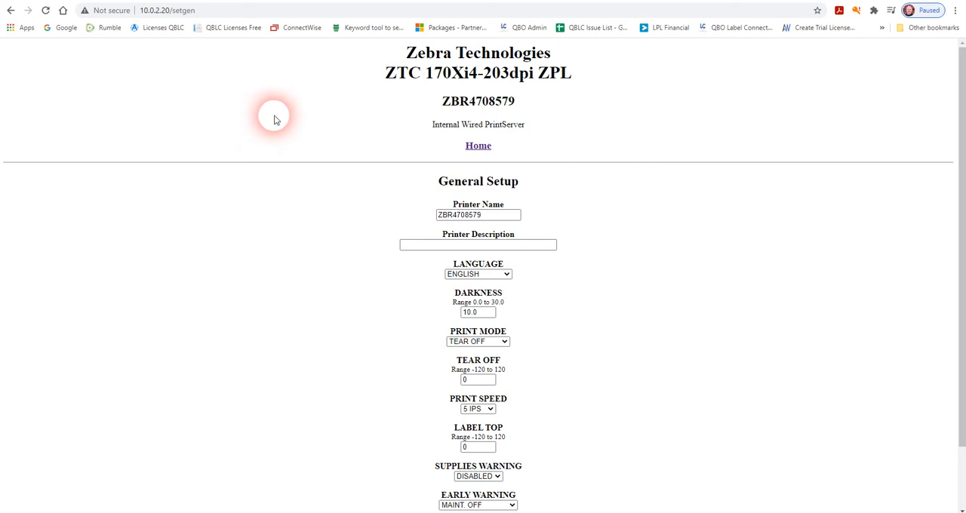
mouse_move(284, 125)
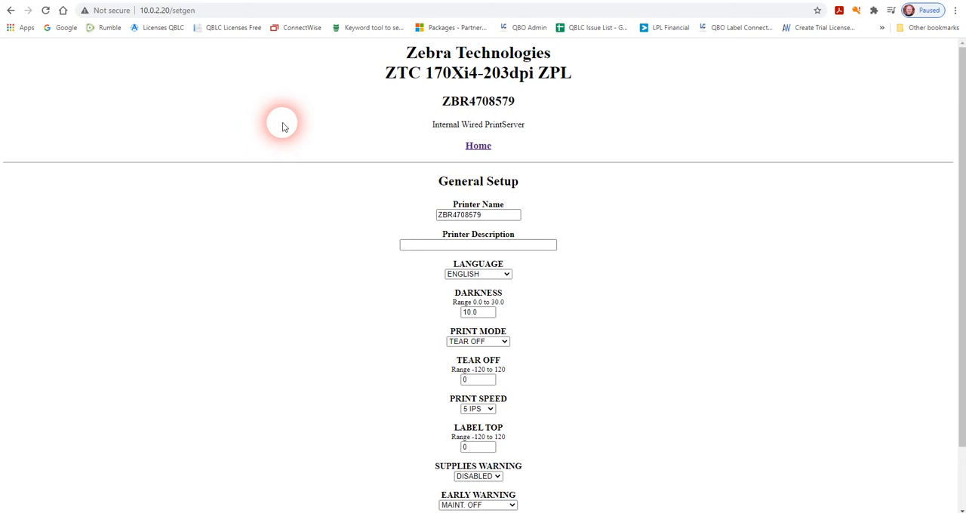
mouse_move(215, 68)
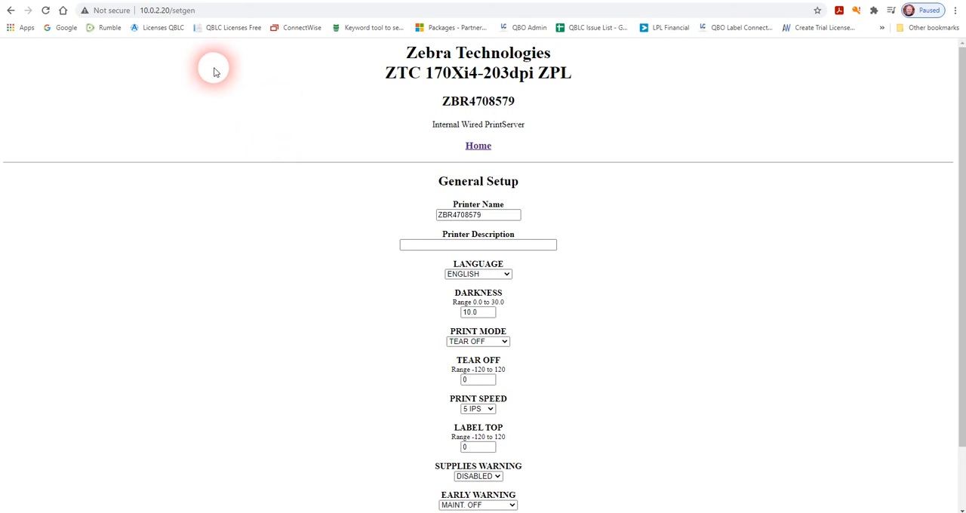
mouse_move(244, 99)
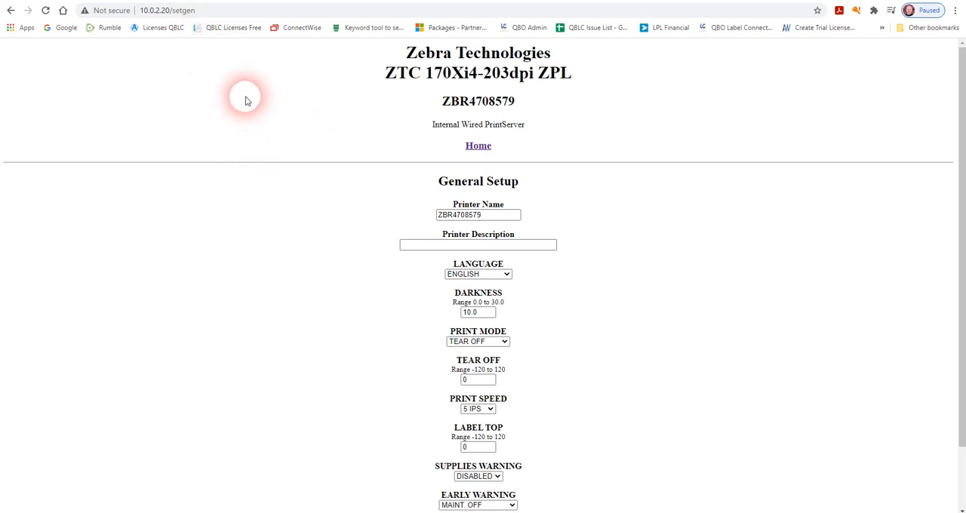
mouse_move(332, 337)
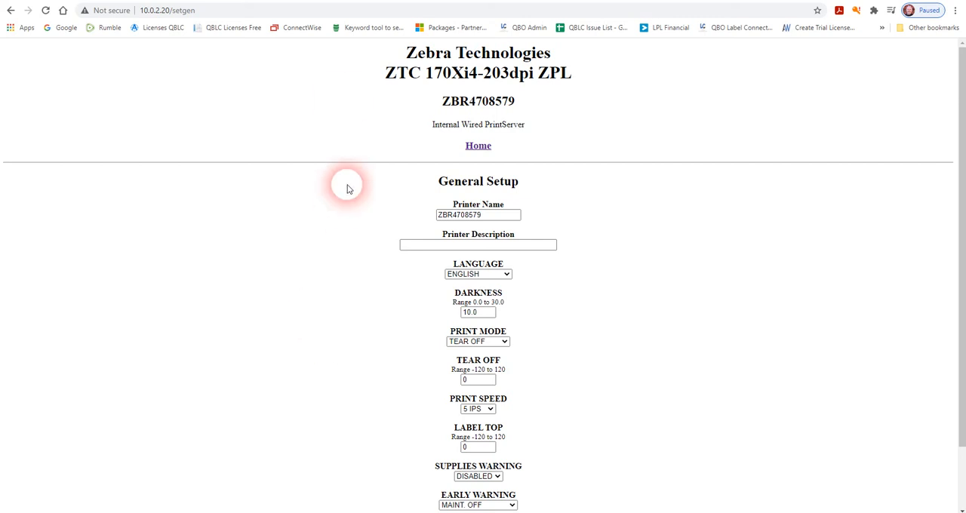
mouse_move(770, 298)
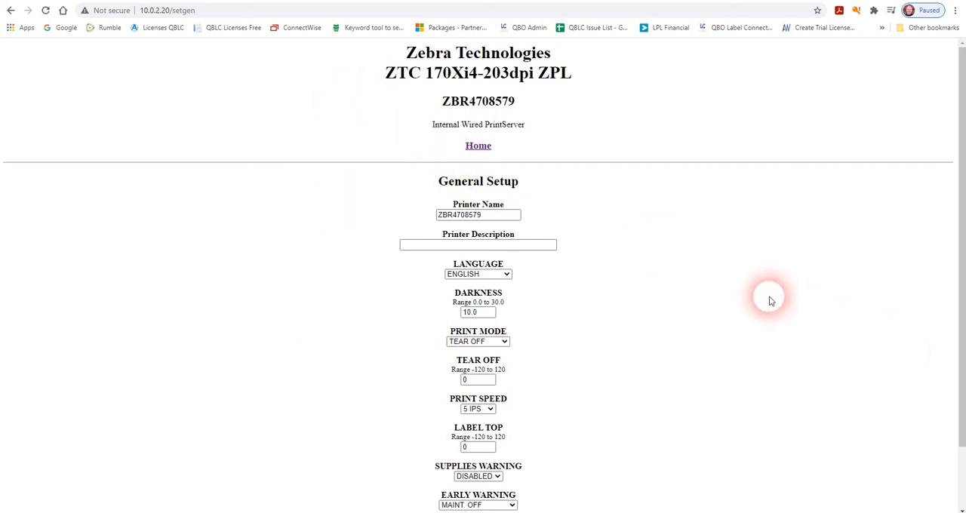
mouse_move(769, 299)
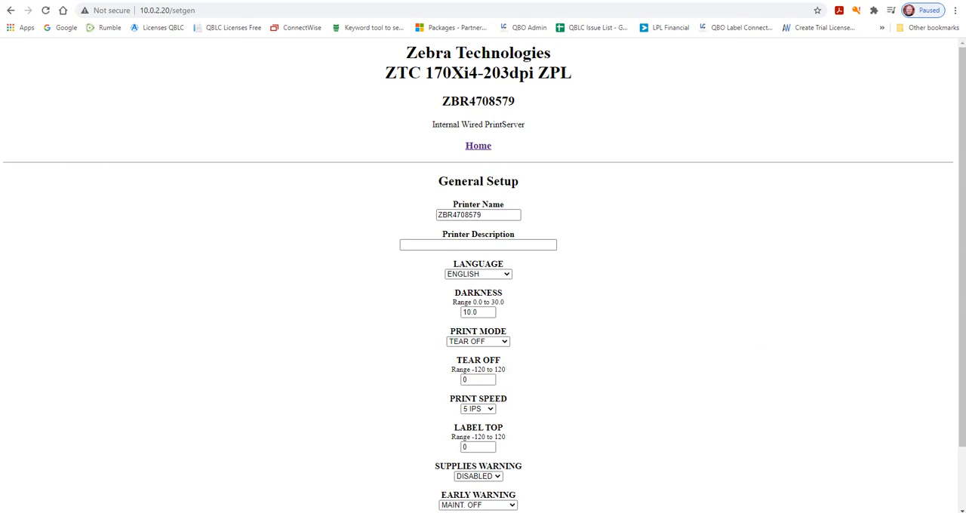